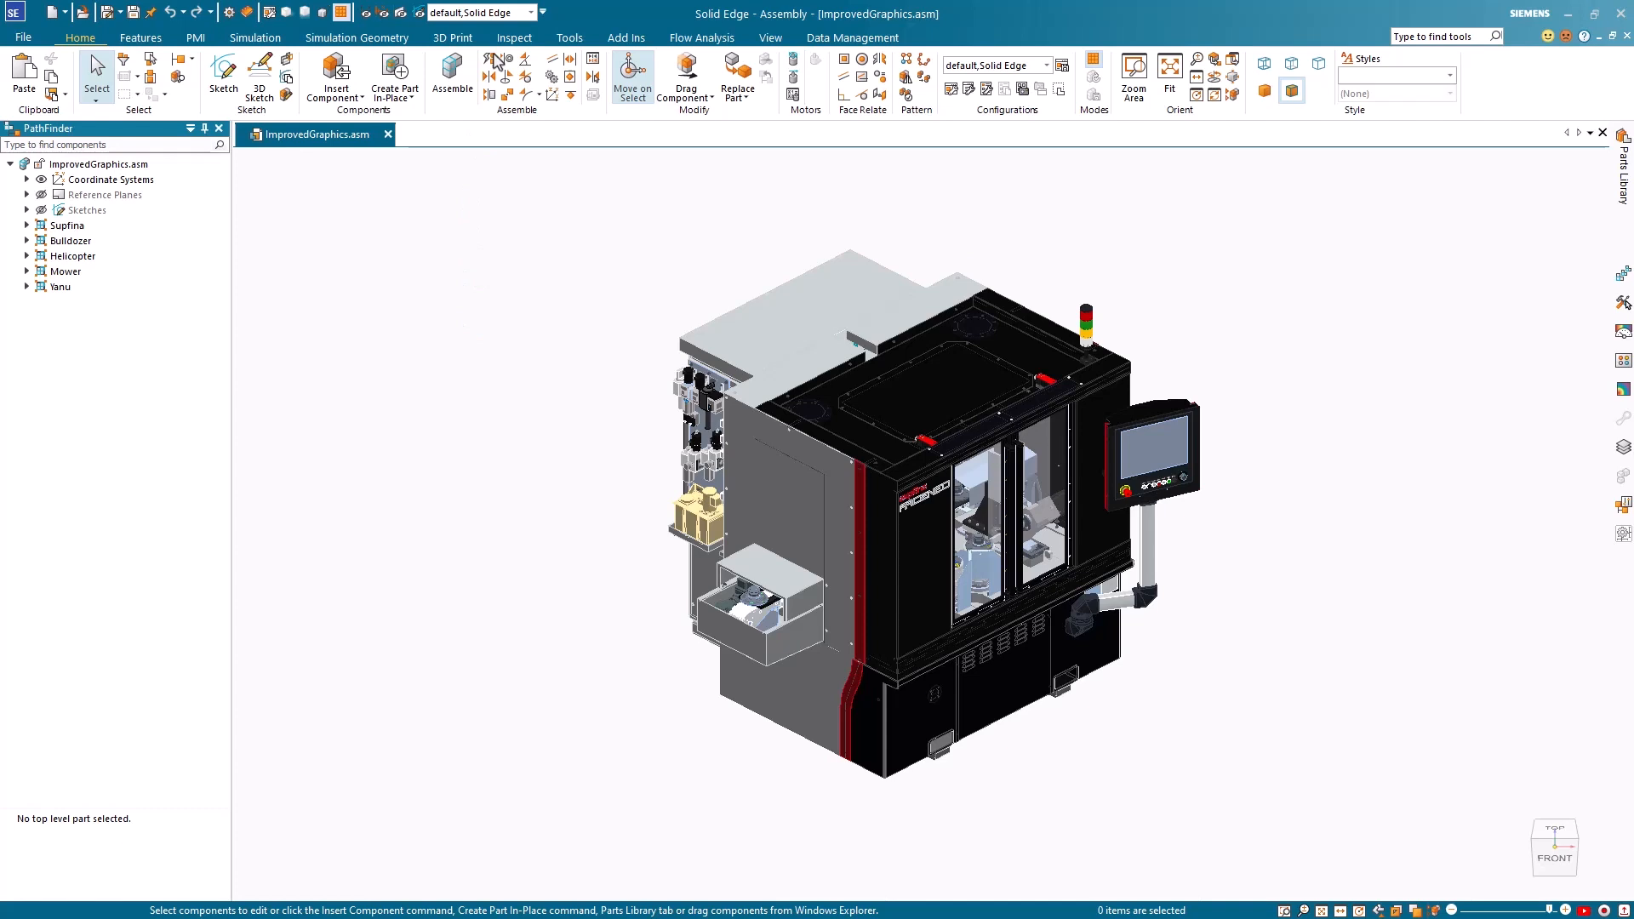
Launch Assembly Statistics for ImprovedGraphics.asm from the Inspect tools
click(514, 38)
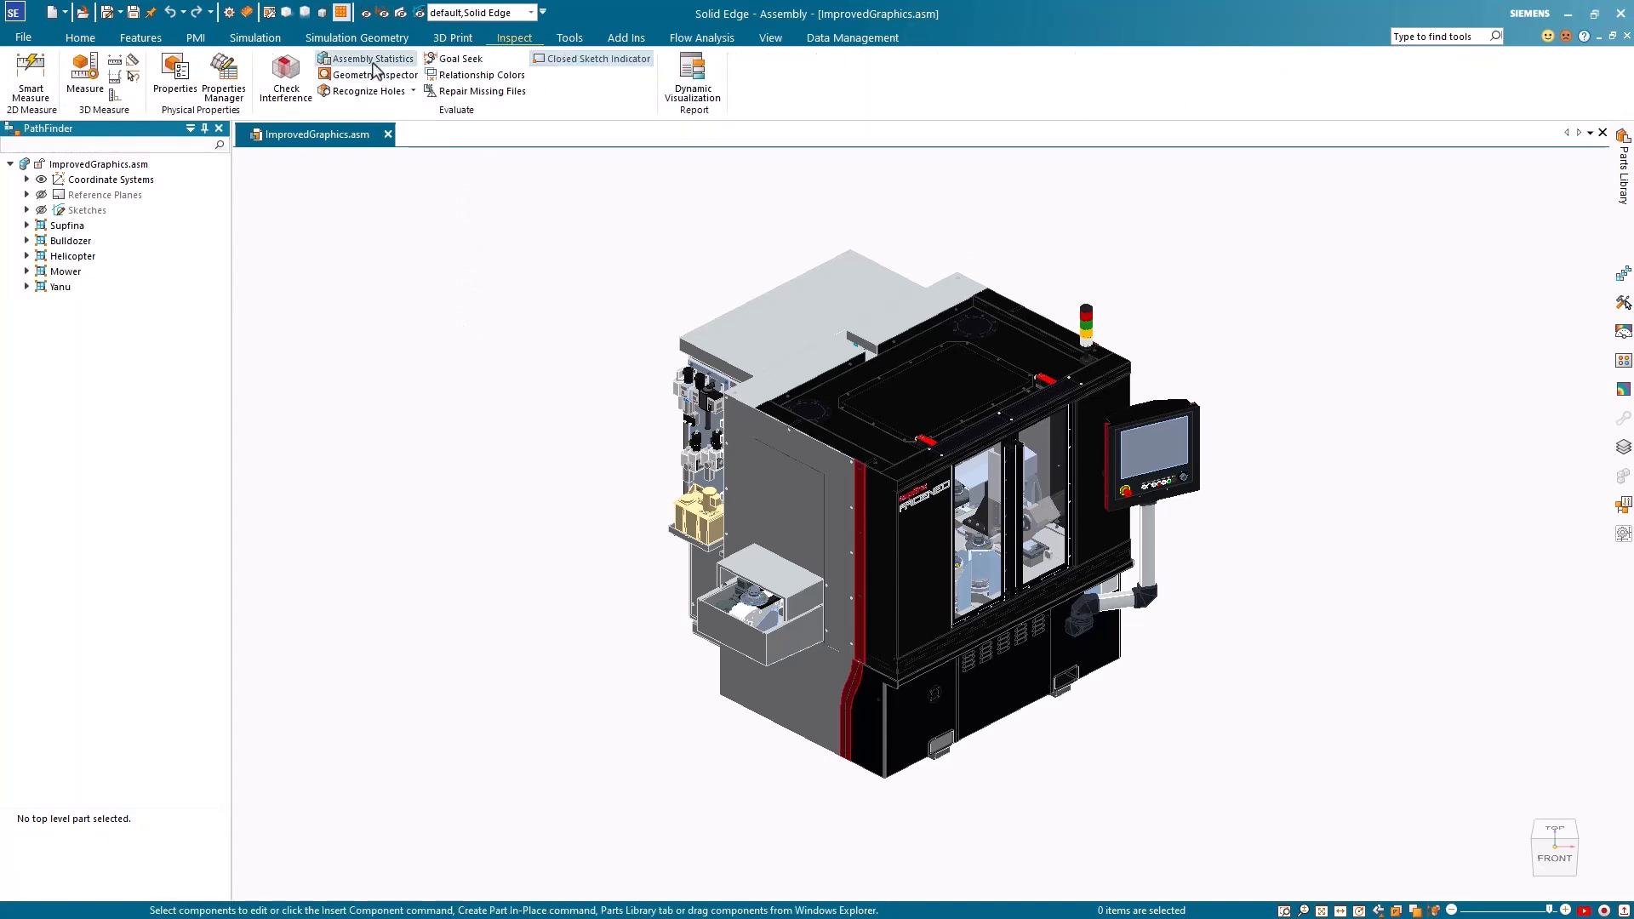
click(365, 58)
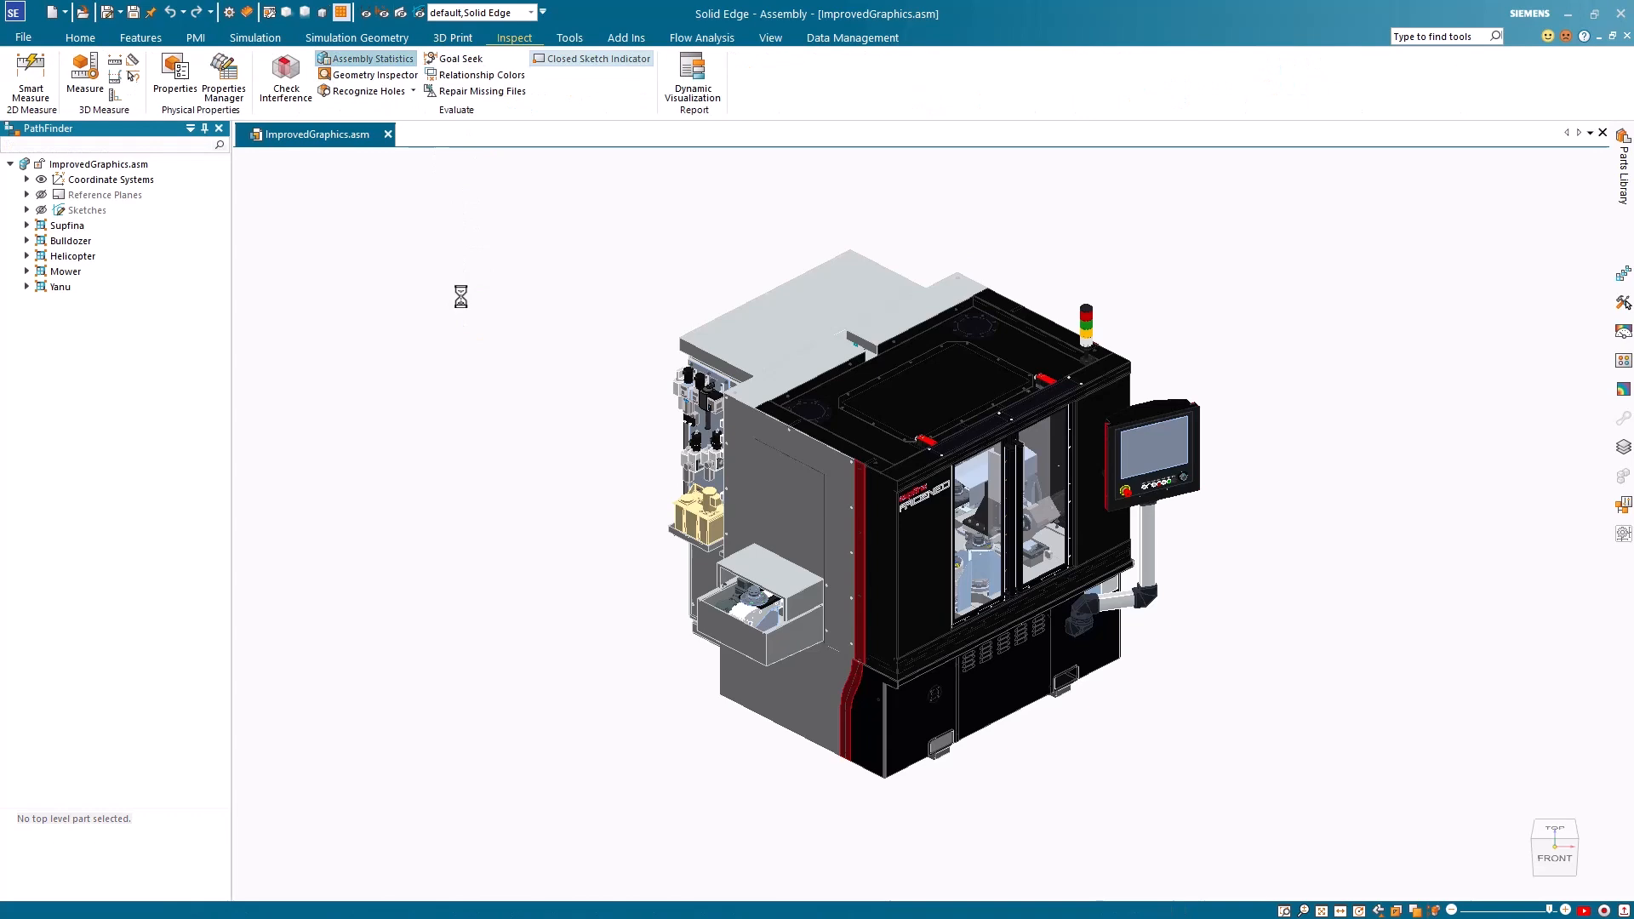
Read the report of 175,000 total and 5,332 unique parts, then dismiss it with OK
click(364, 58)
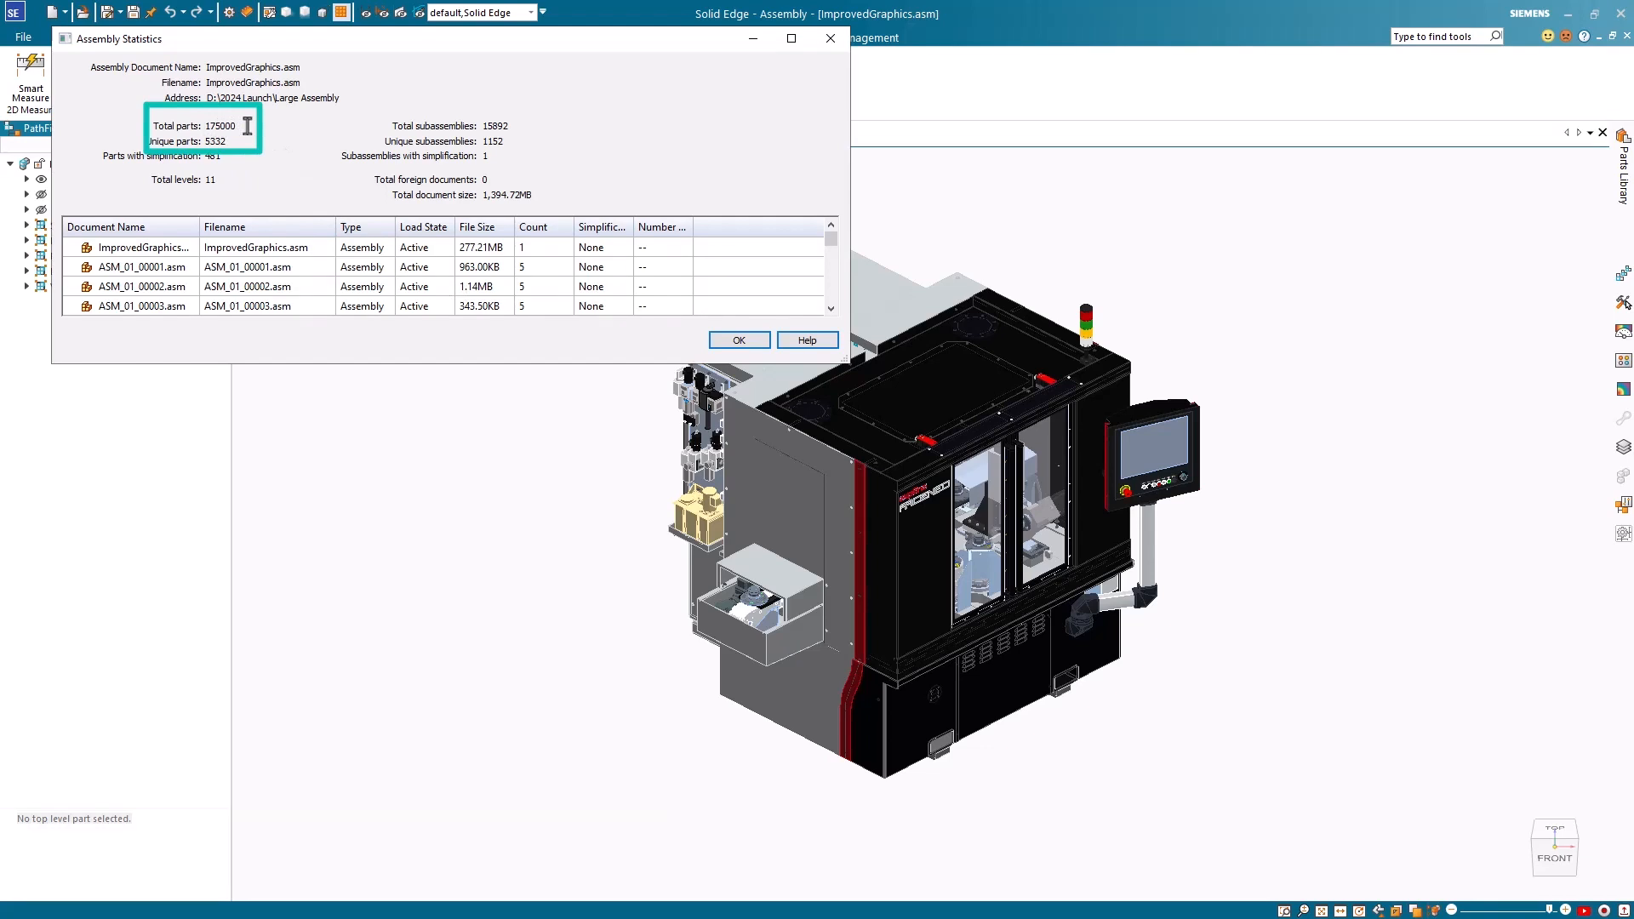
click(739, 339)
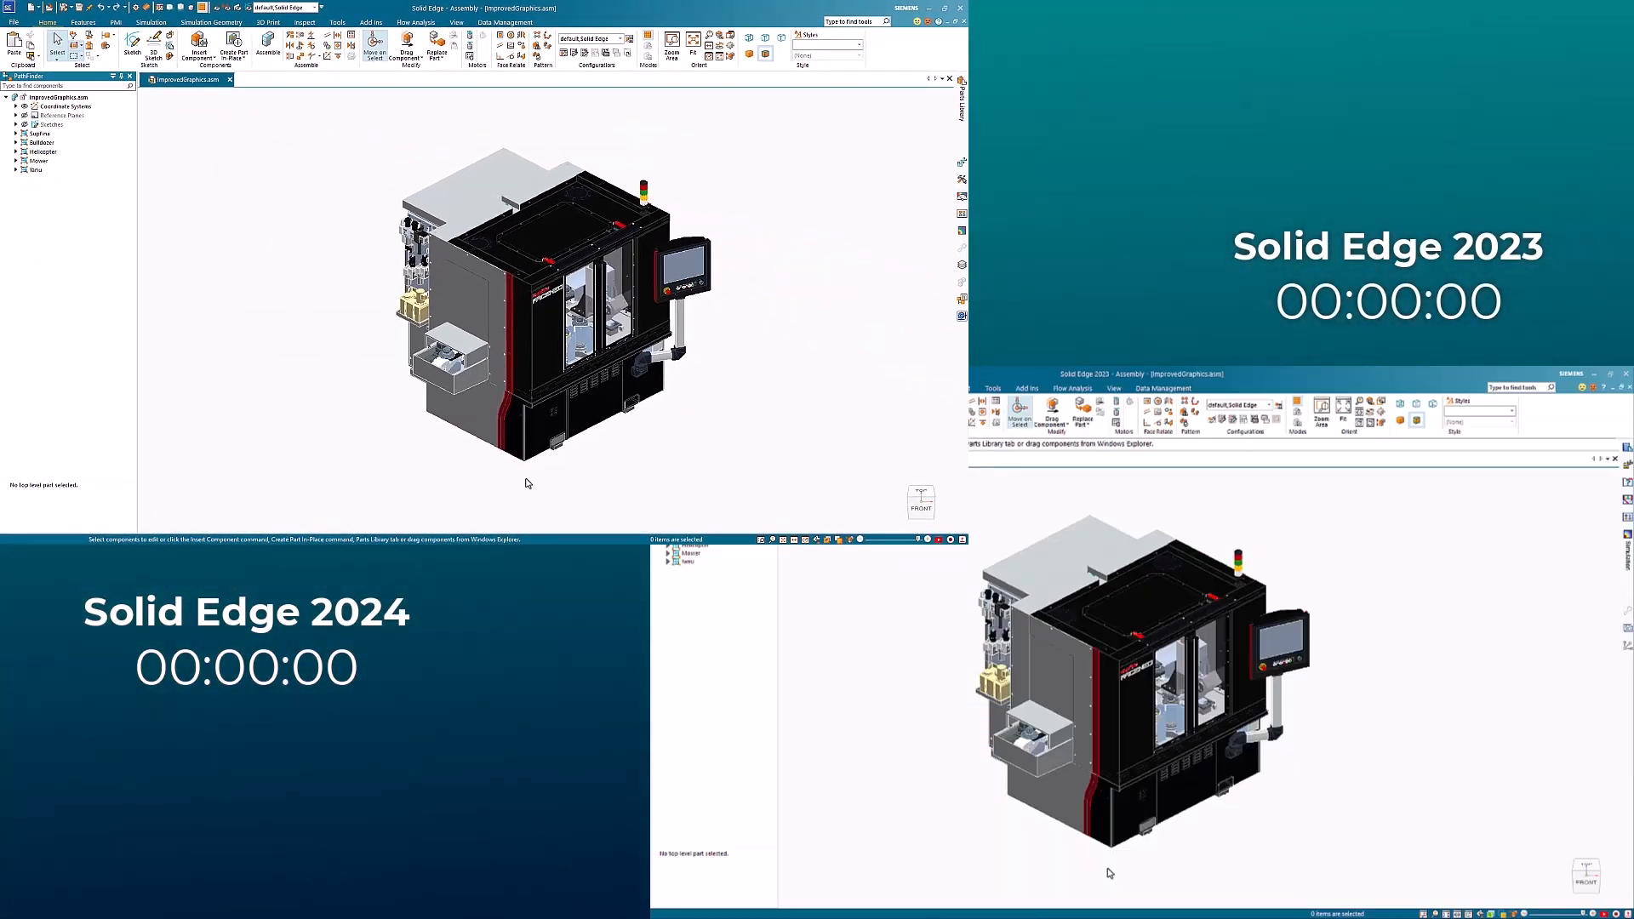
mouse_move(1135, 873)
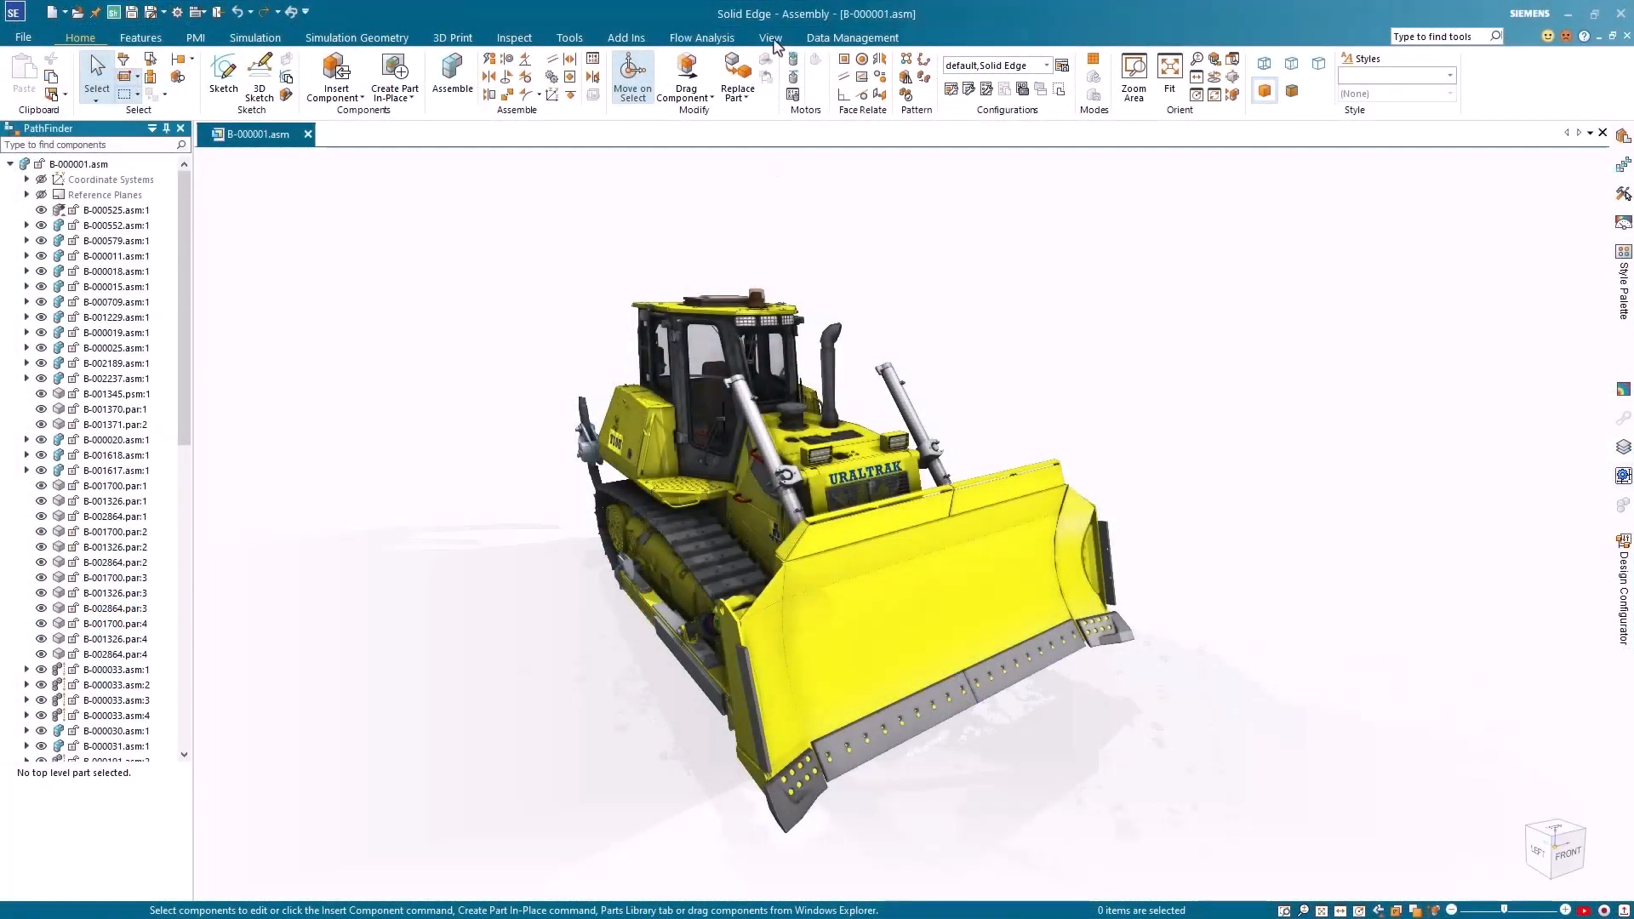
Apply hilltop_construction_8k.hdr as an immersive panoramic background via View Overrides Environment settings
click(769, 38)
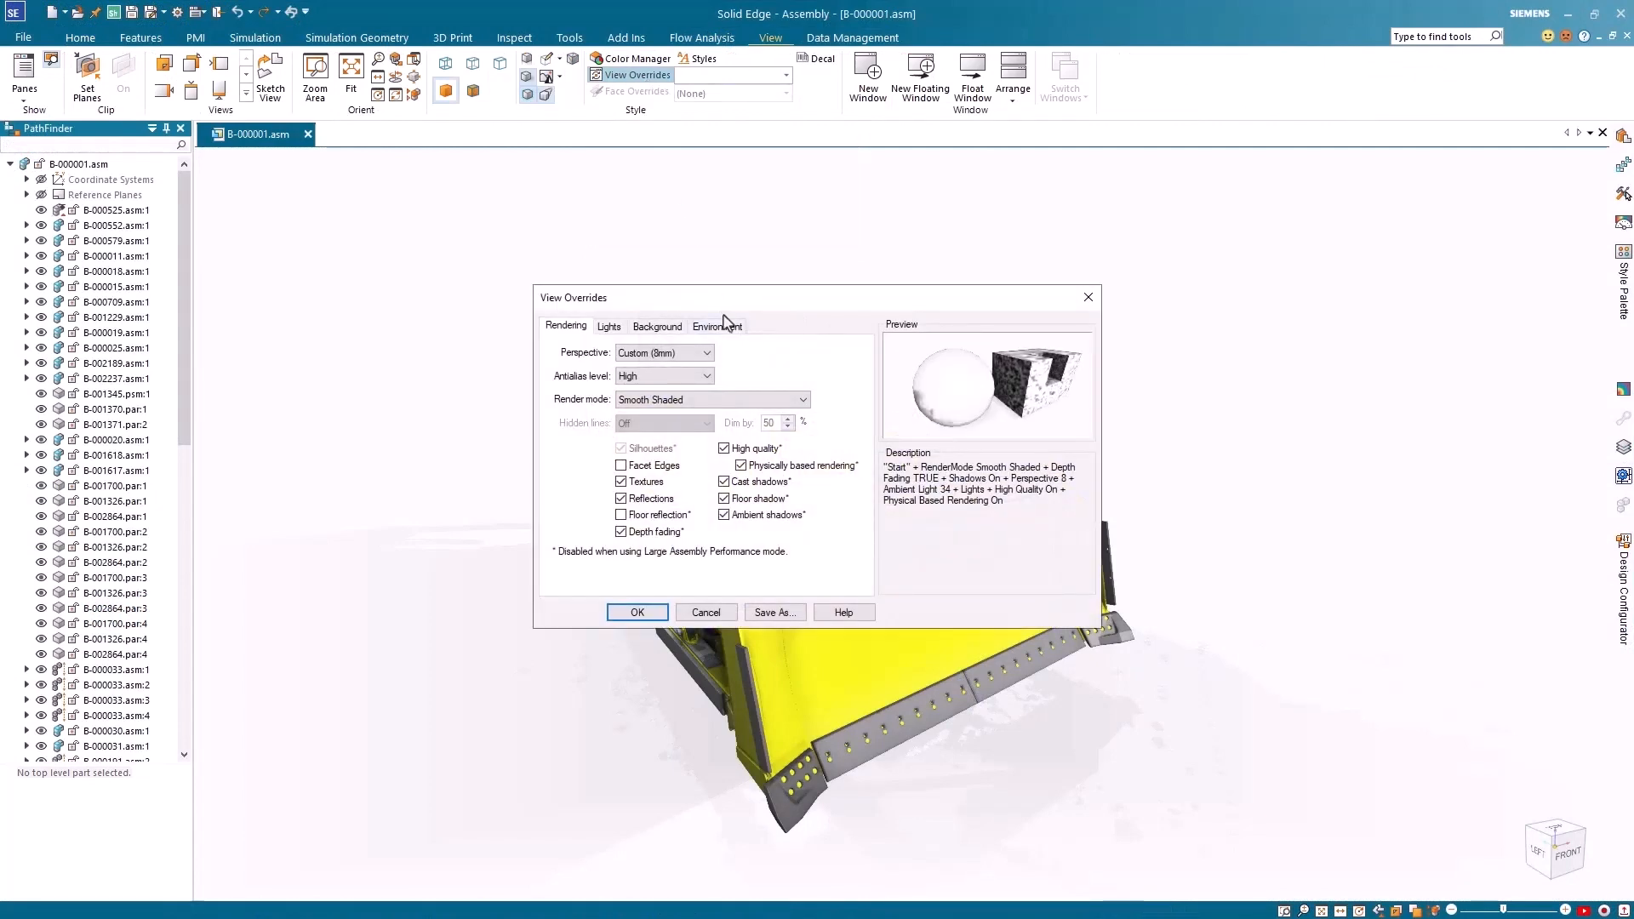
click(716, 325)
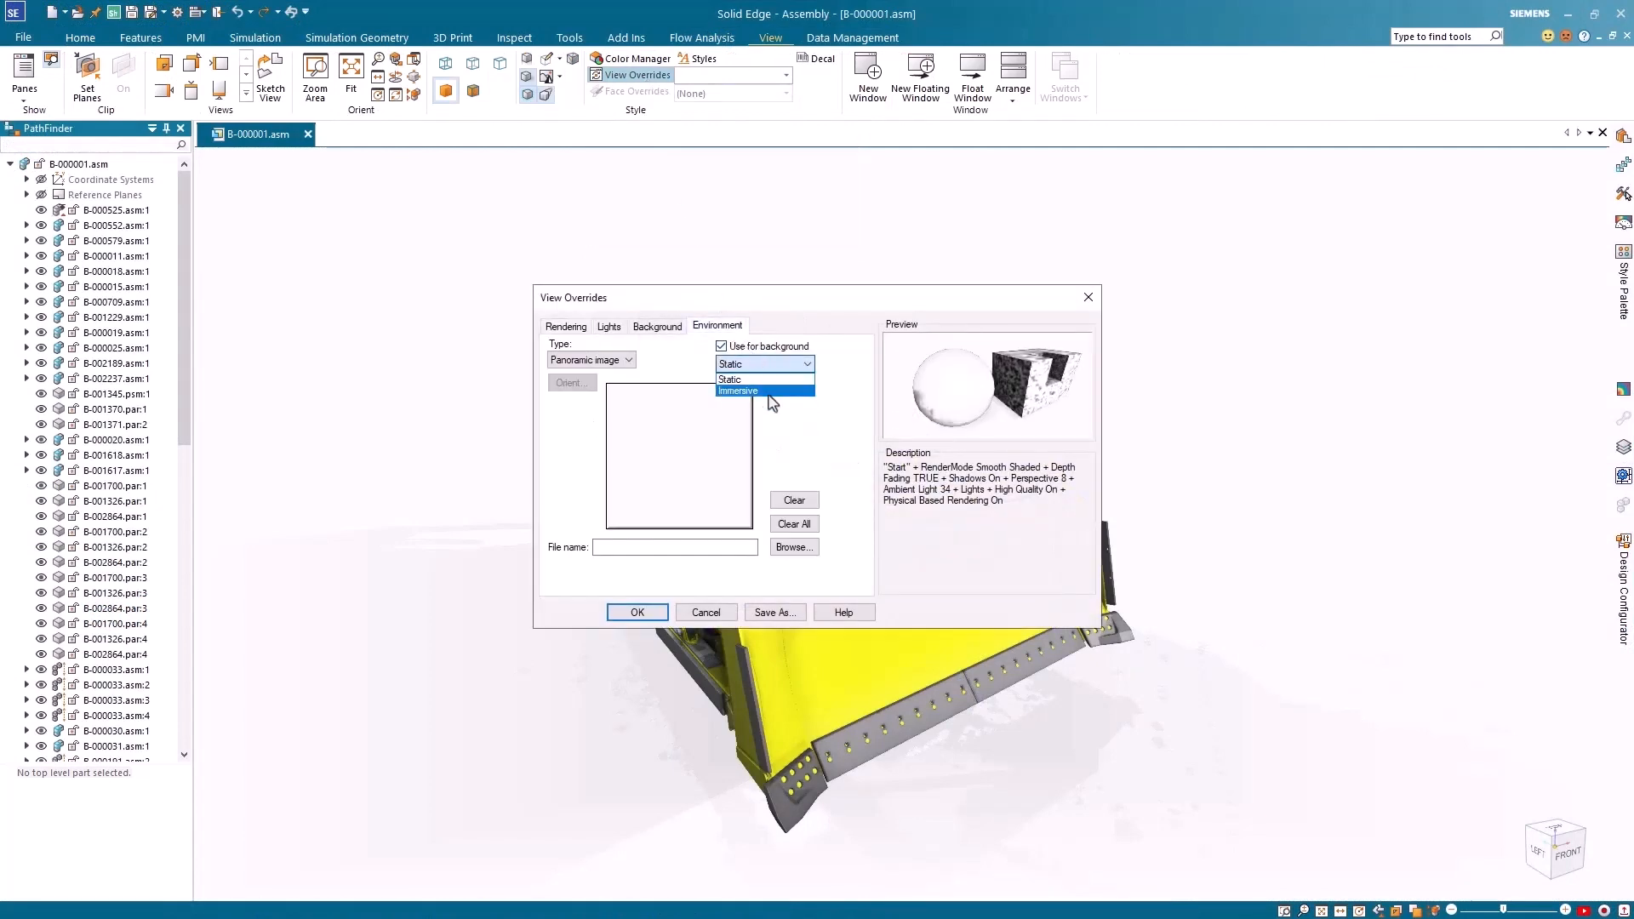
click(793, 546)
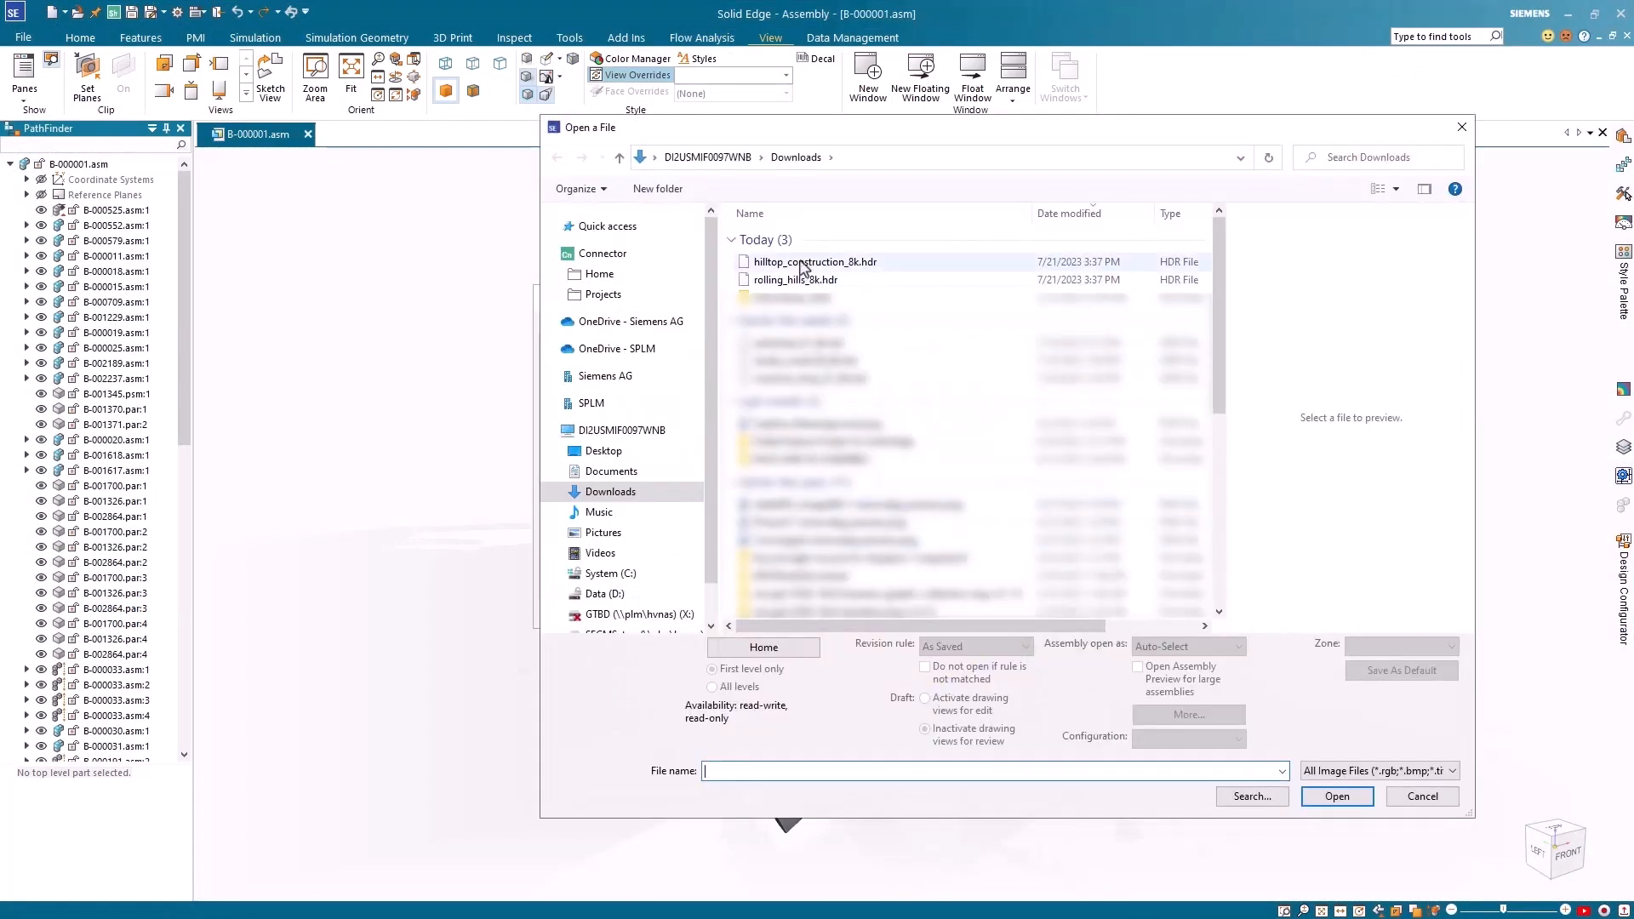
click(1336, 797)
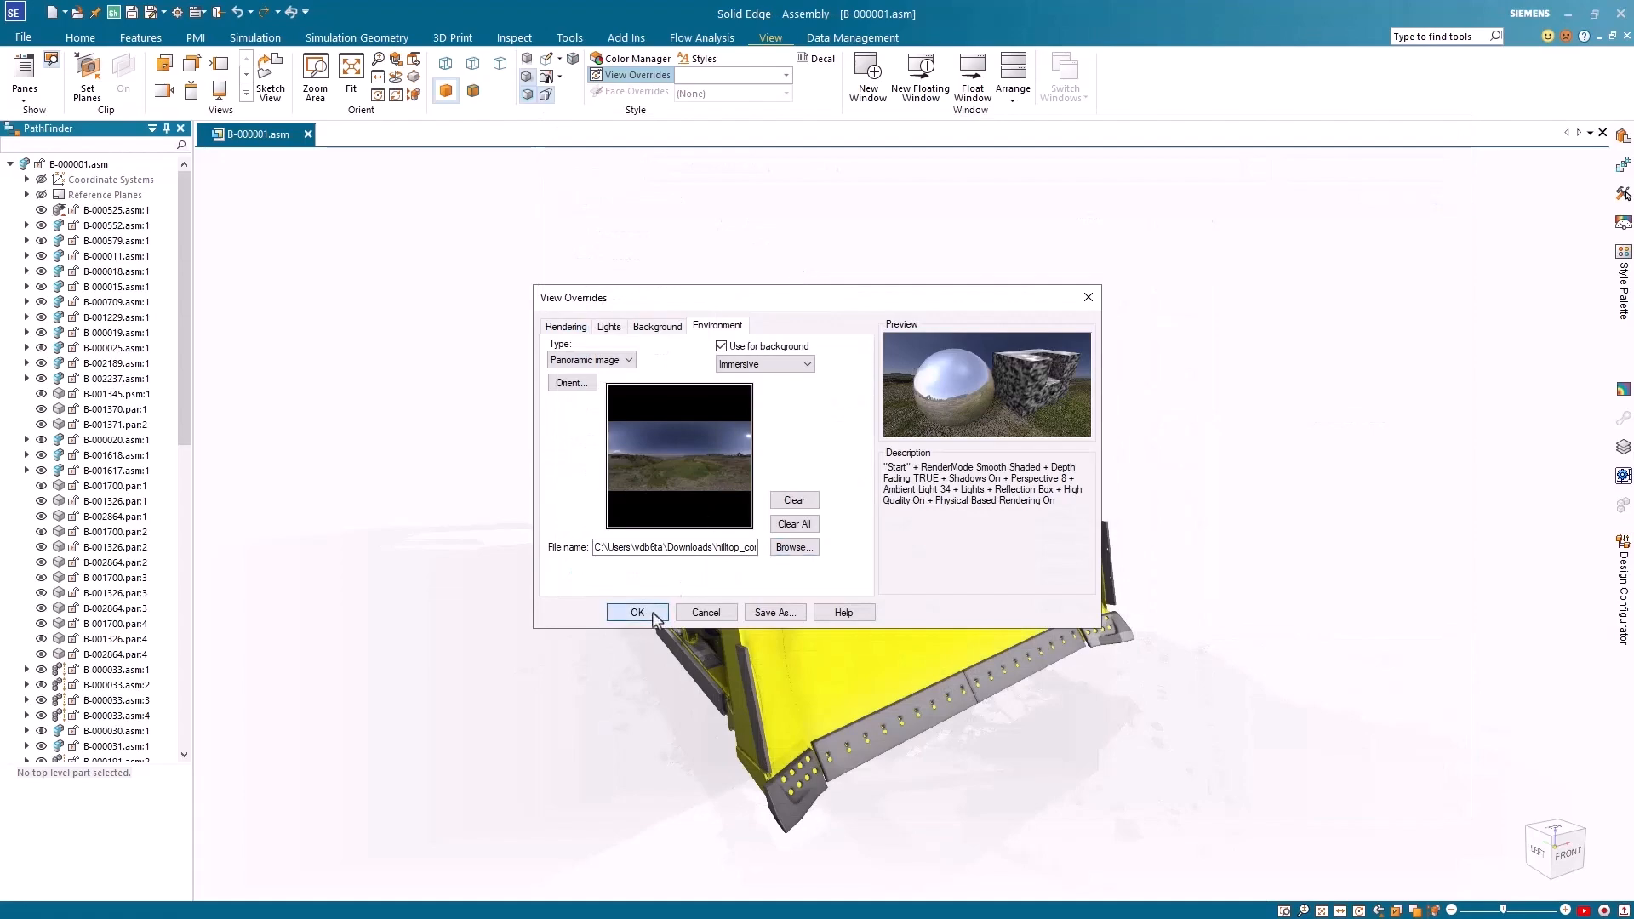
click(636, 611)
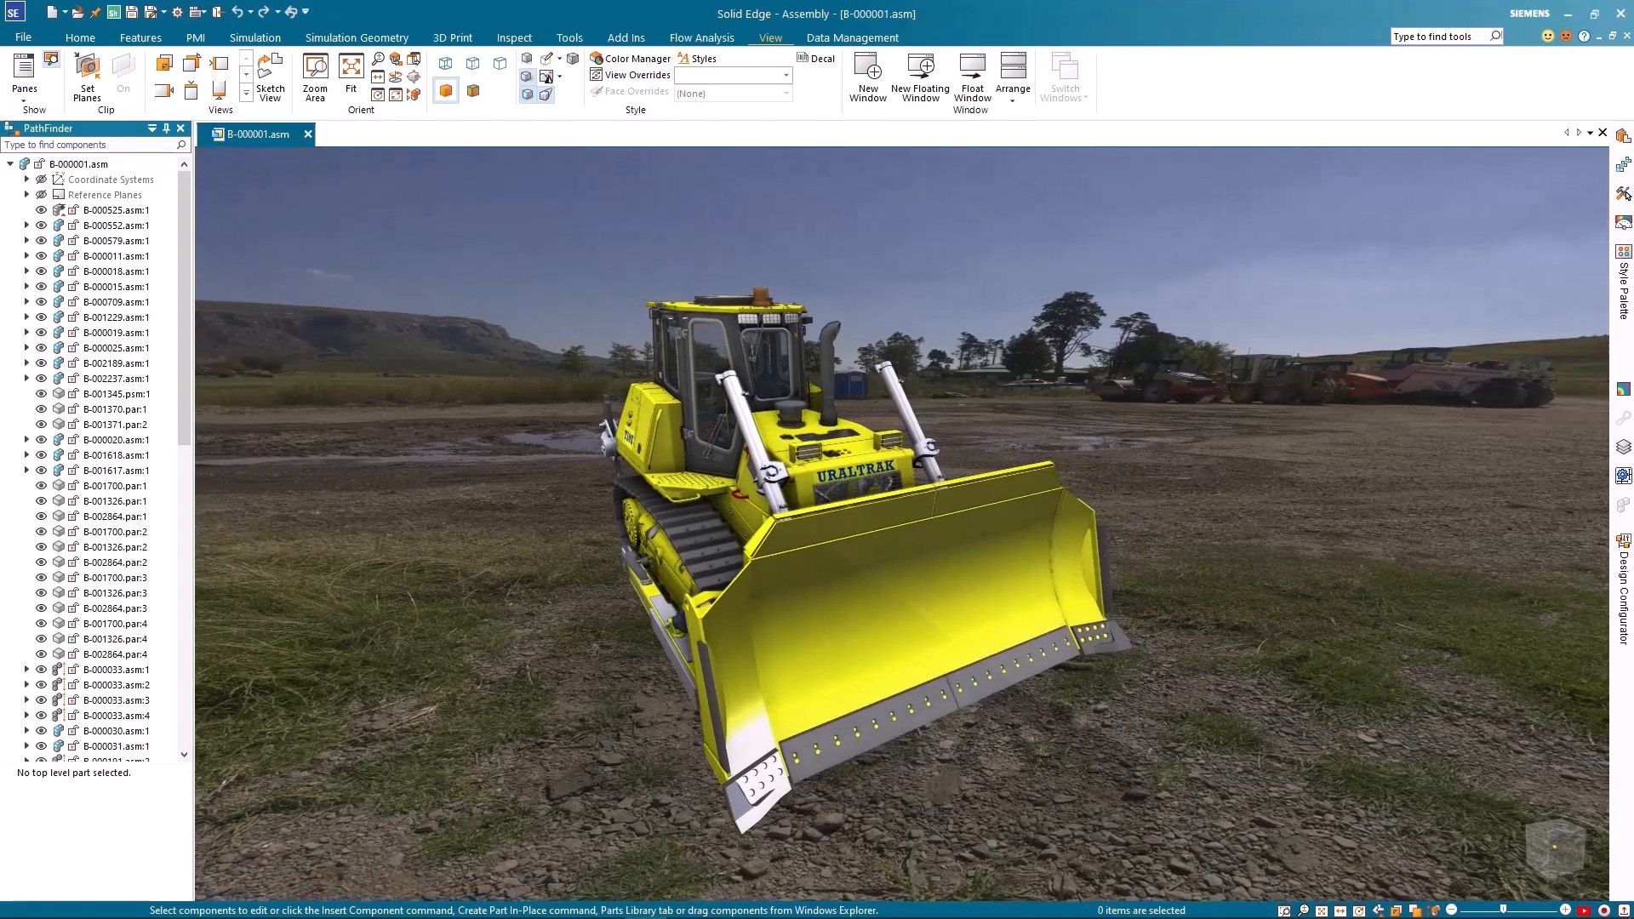